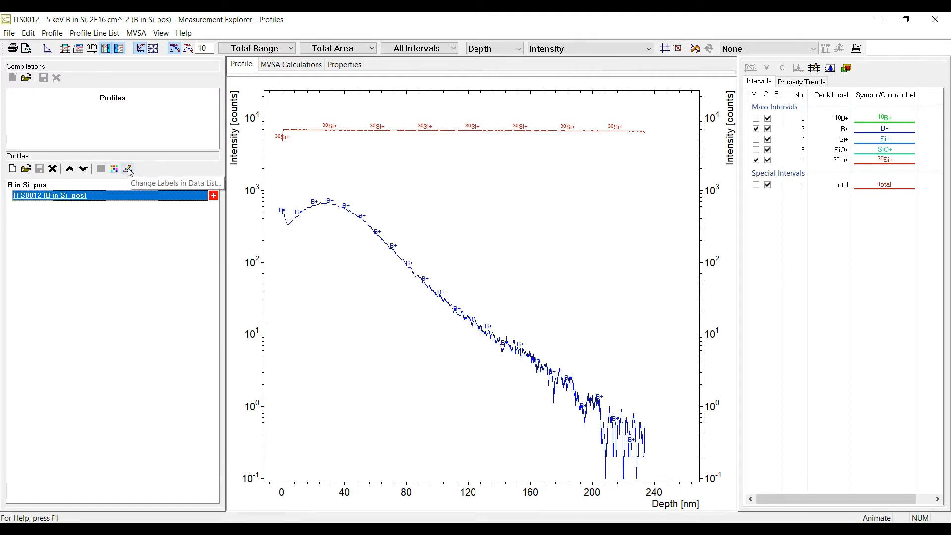
Label data-list entries with a custom label built from User.SampleName, User.SampleID and User.SampleOrigin.
left_click(128, 168)
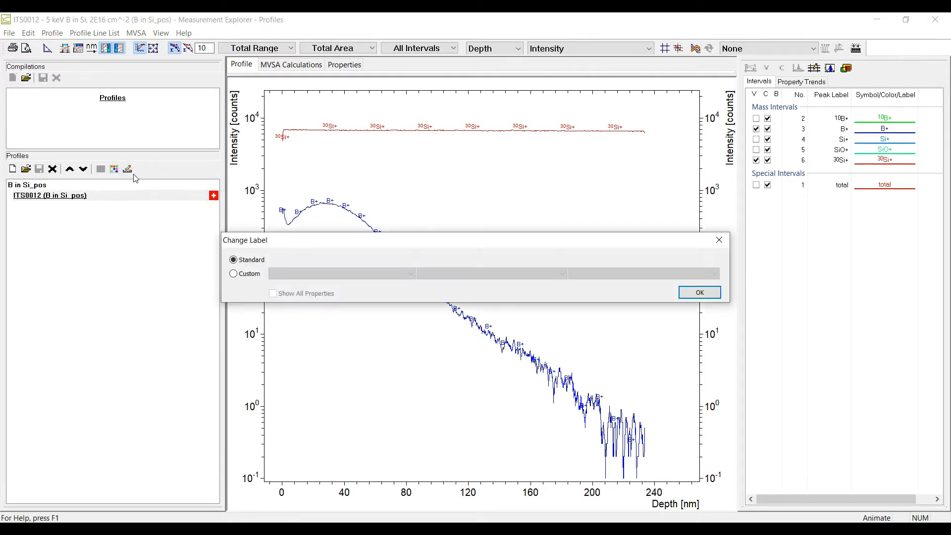
left_click(232, 273)
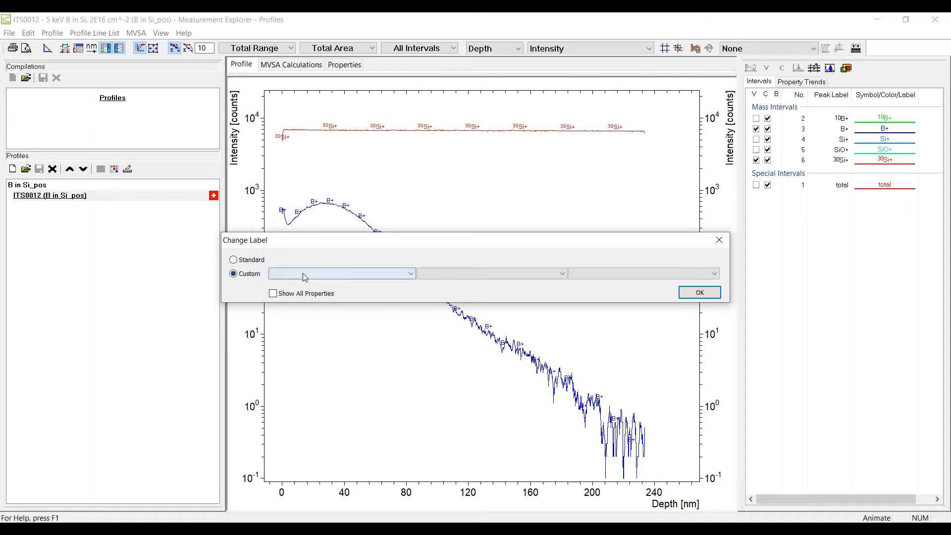
left_click(410, 273)
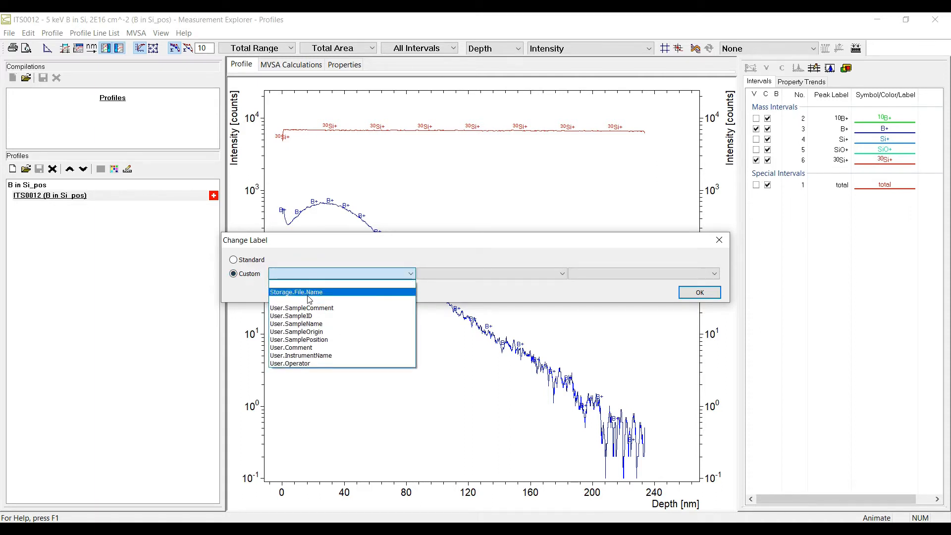
left_click(296, 323)
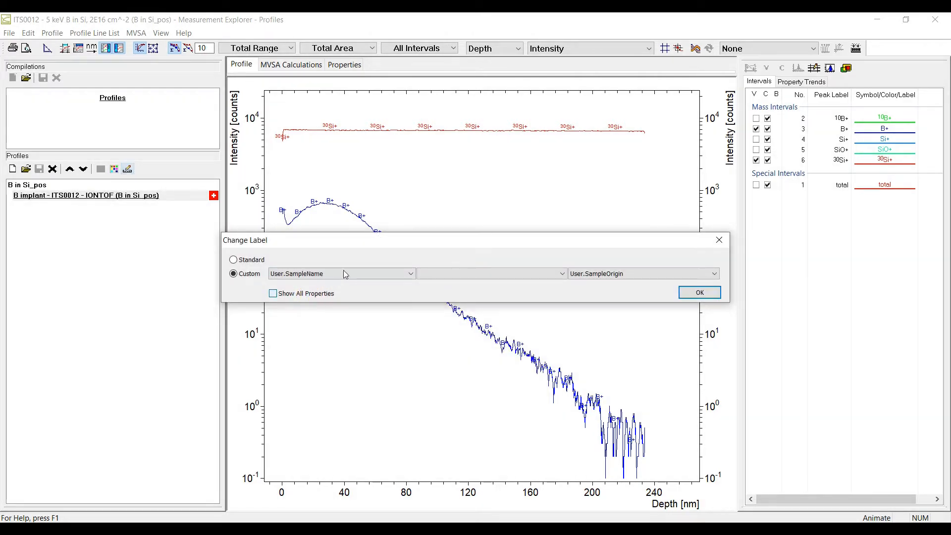
left_click(409, 274)
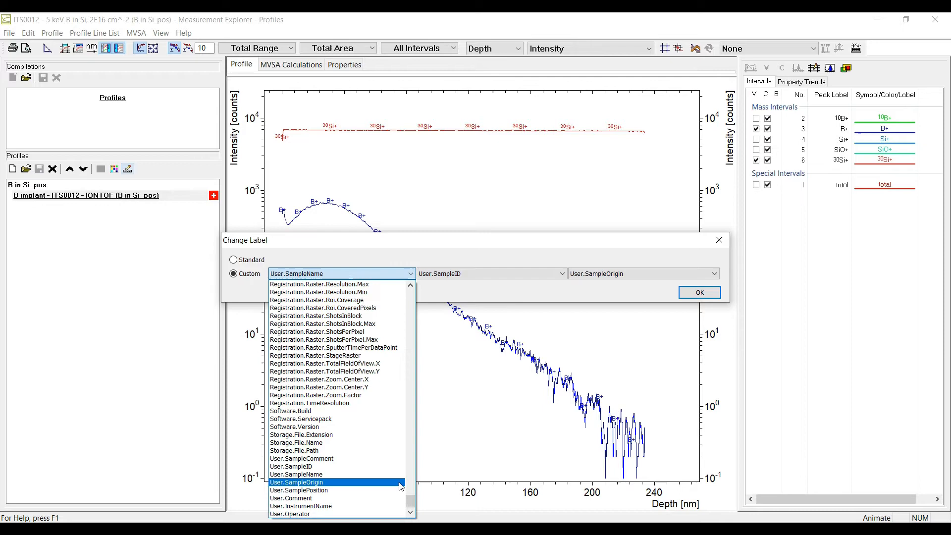
scroll("up", 3)
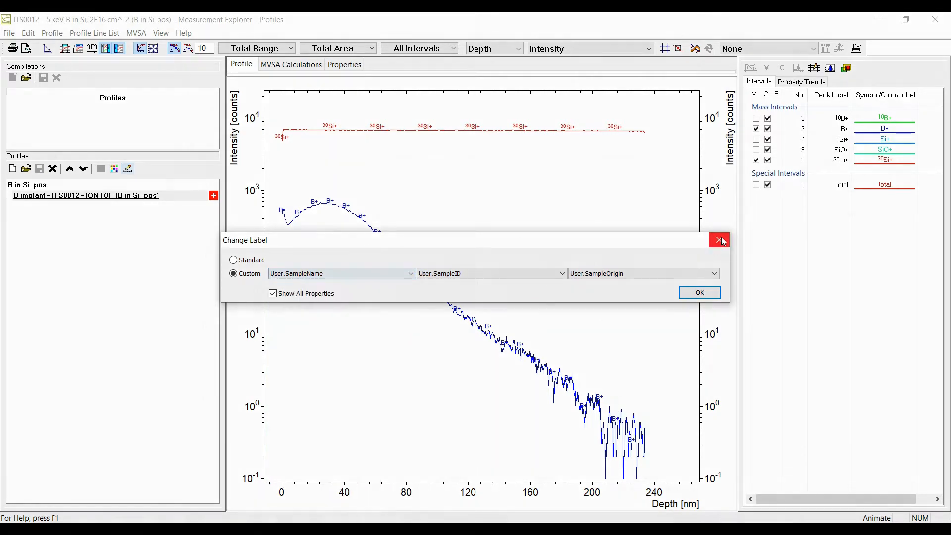
left_click(718, 240)
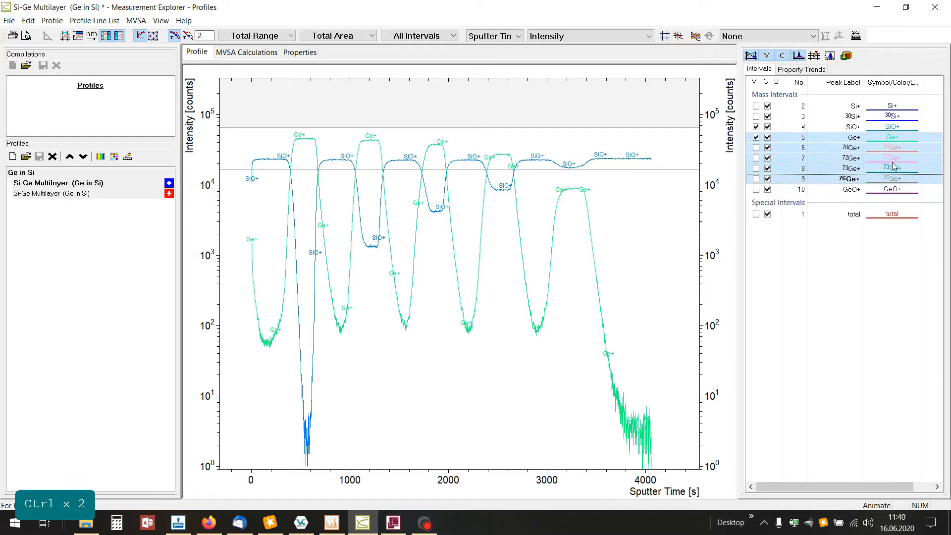
Linear-combine the selected Ge isotope intervals into one red Ge line and select the new combined interval.
right_click(849, 158)
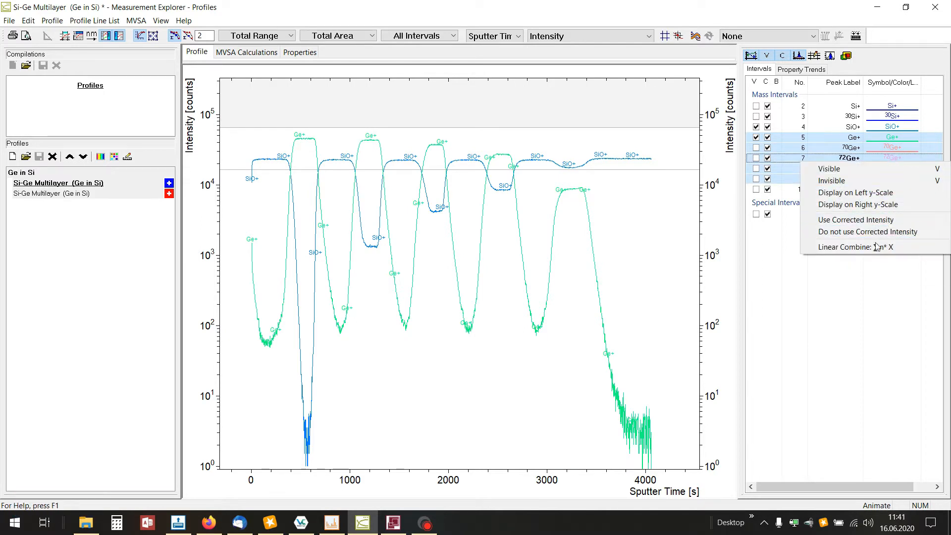
left_click(864, 246)
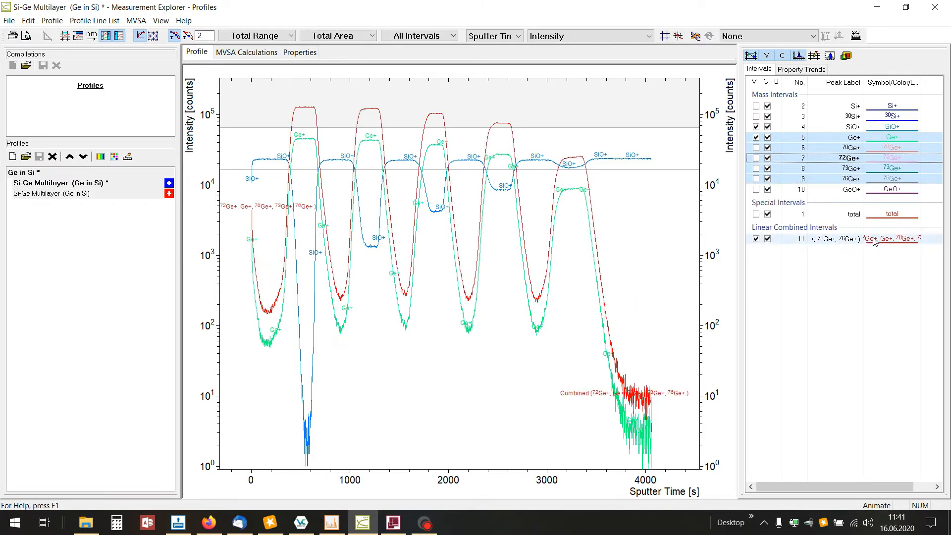
left_click(393, 522)
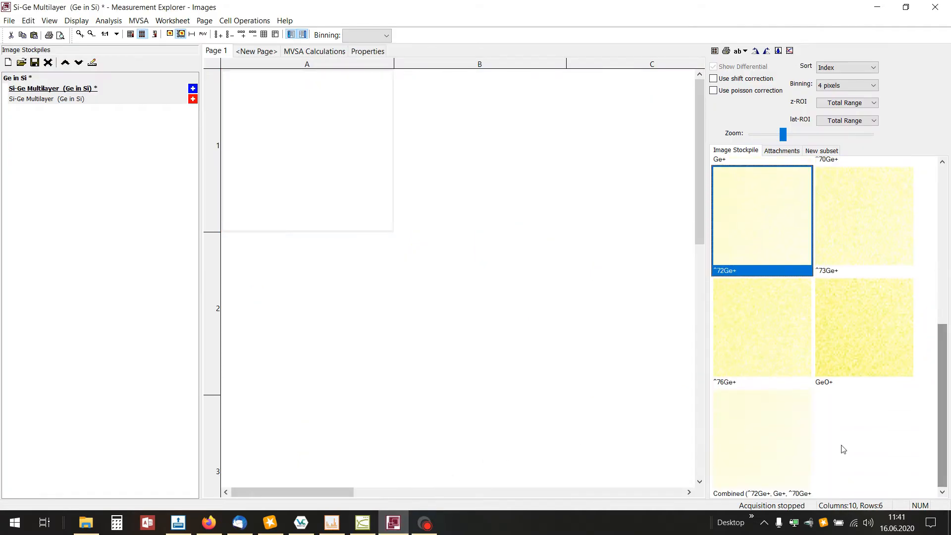
Show the 3D volume rendering and choose Linear Combined Interval 11 from its interval list.
left_click(109, 20)
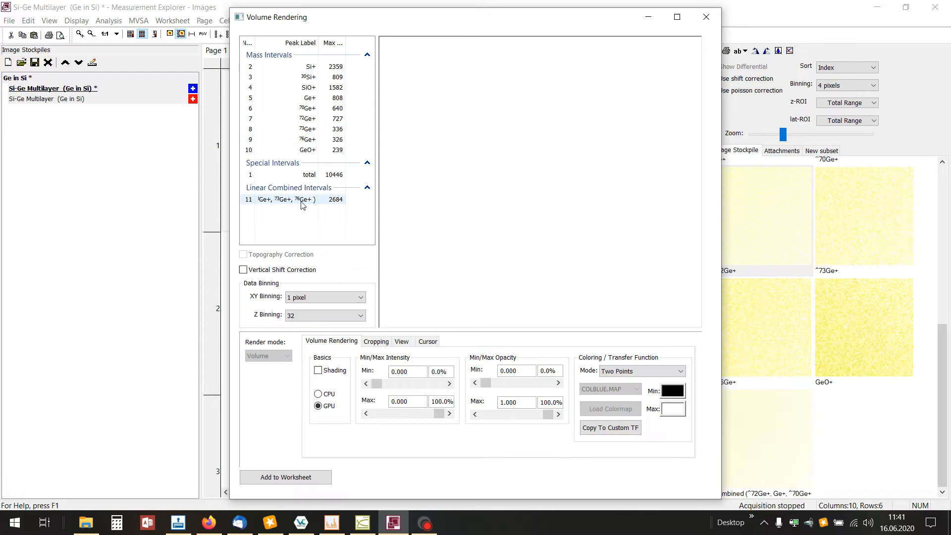
left_click(285, 199)
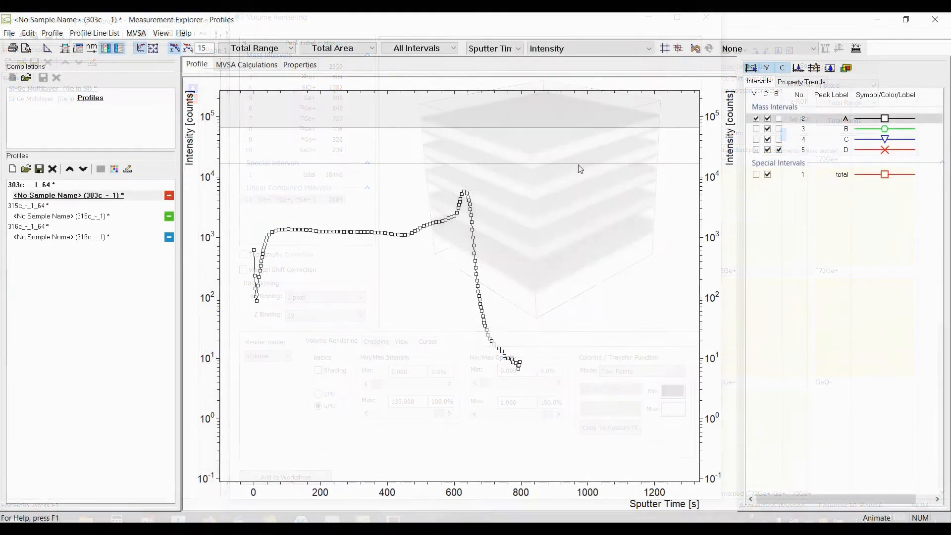
Toggle interval D visibility, enable Synchronize Line Properties, then hide interval D across all overlaid profiles.
left_click(694, 49)
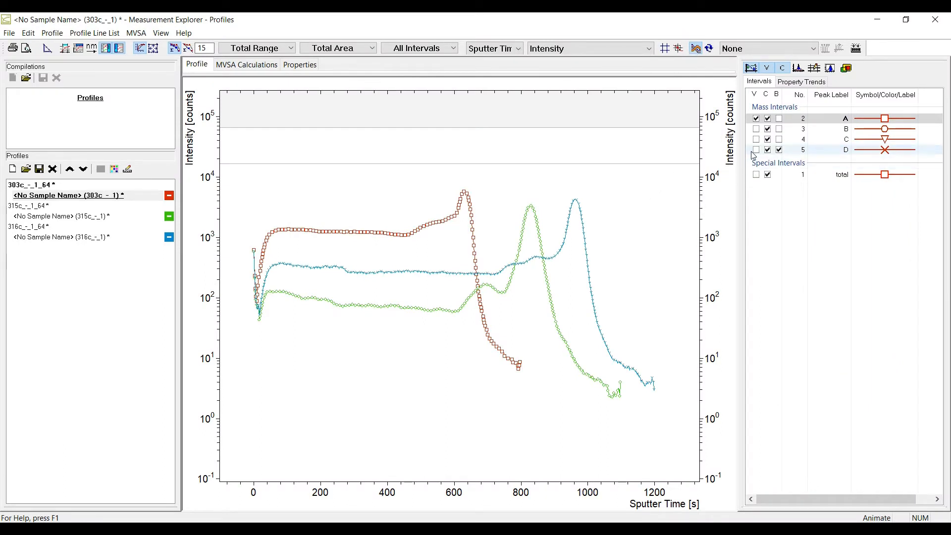
left_click(755, 150)
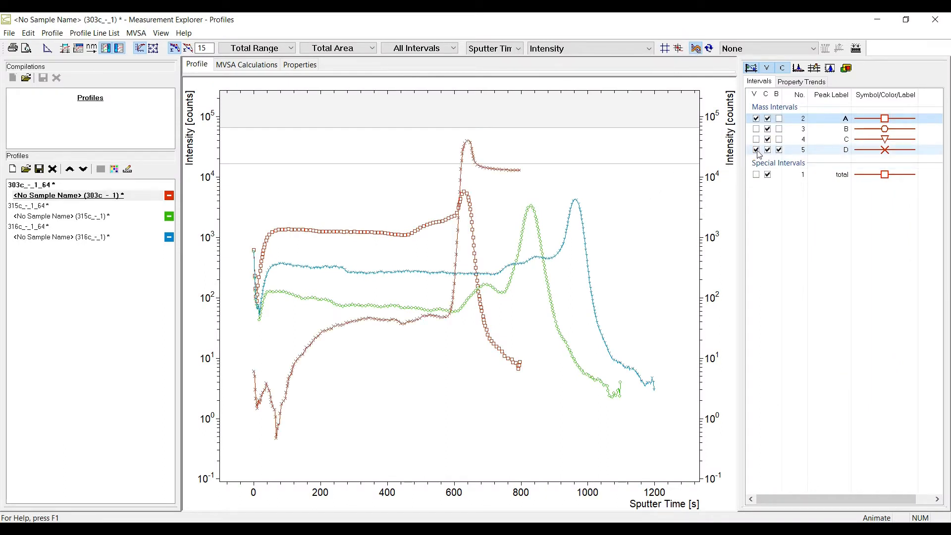
left_click(756, 149)
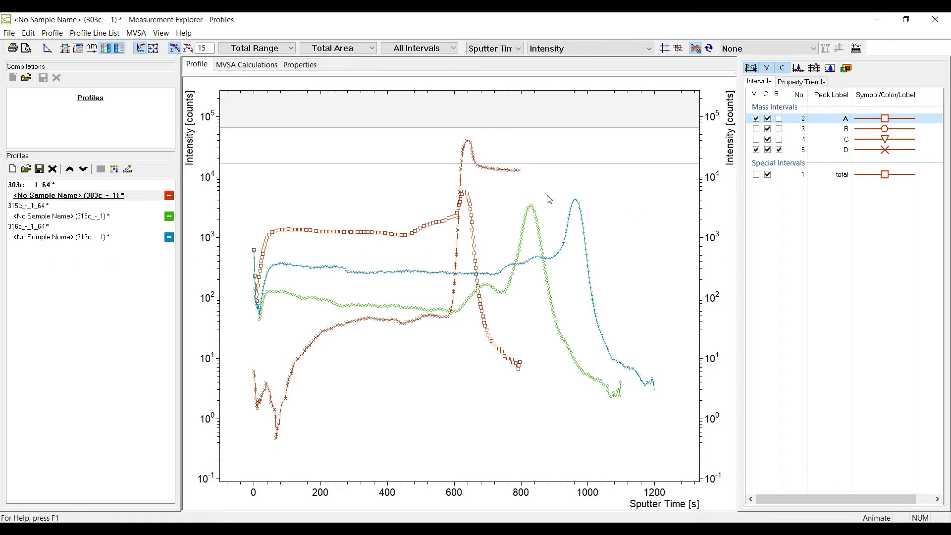
mouse_move(708, 47)
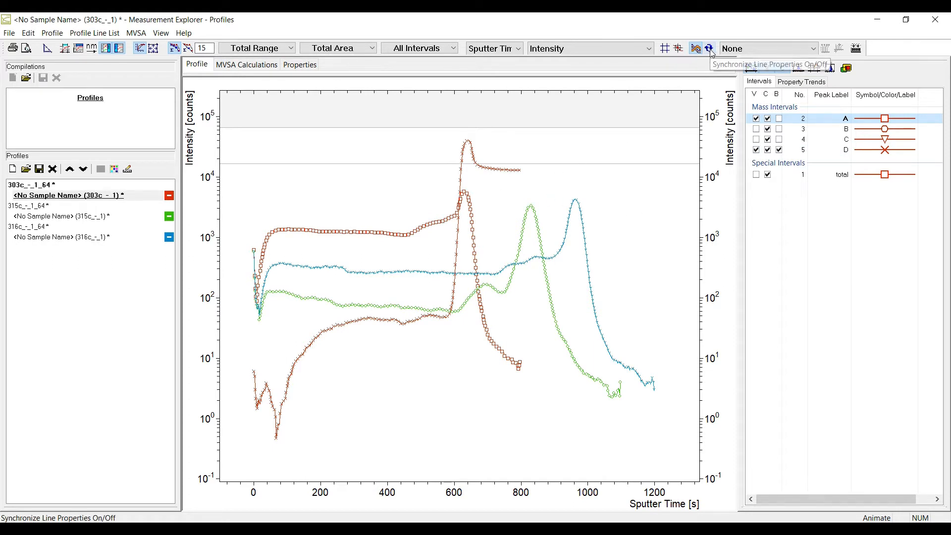
left_click(708, 47)
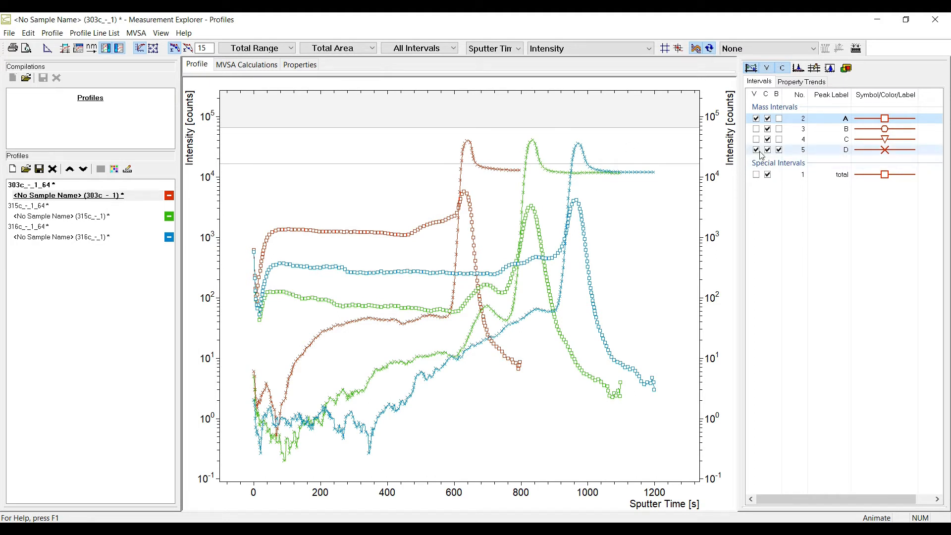
left_click(755, 149)
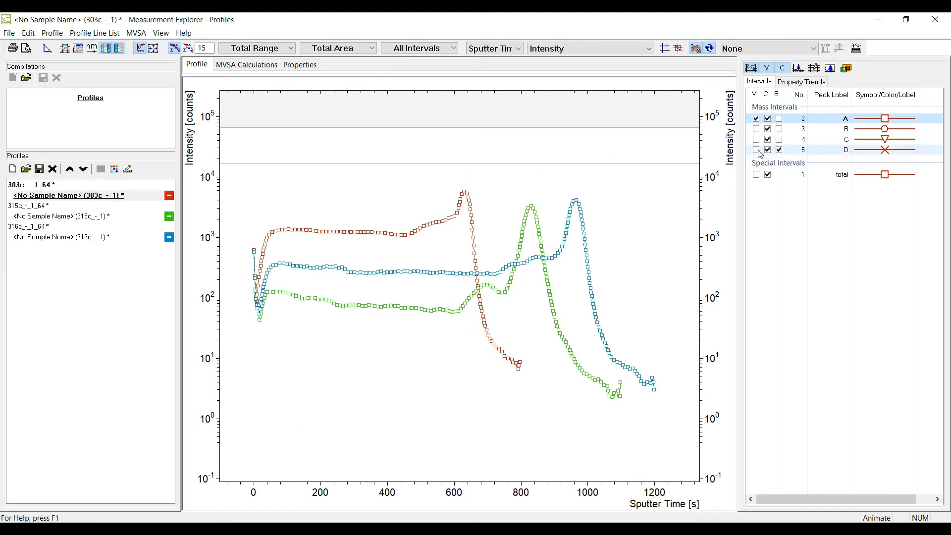
left_click(756, 149)
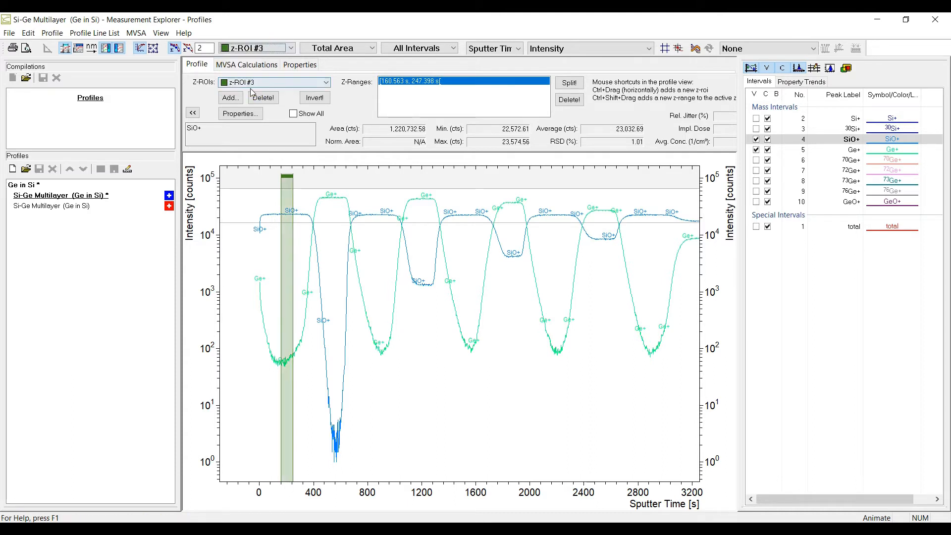
Toggle the SiO+ mass spectrum near m/z 44 for z-ROI #3 on and off.
left_click(829, 68)
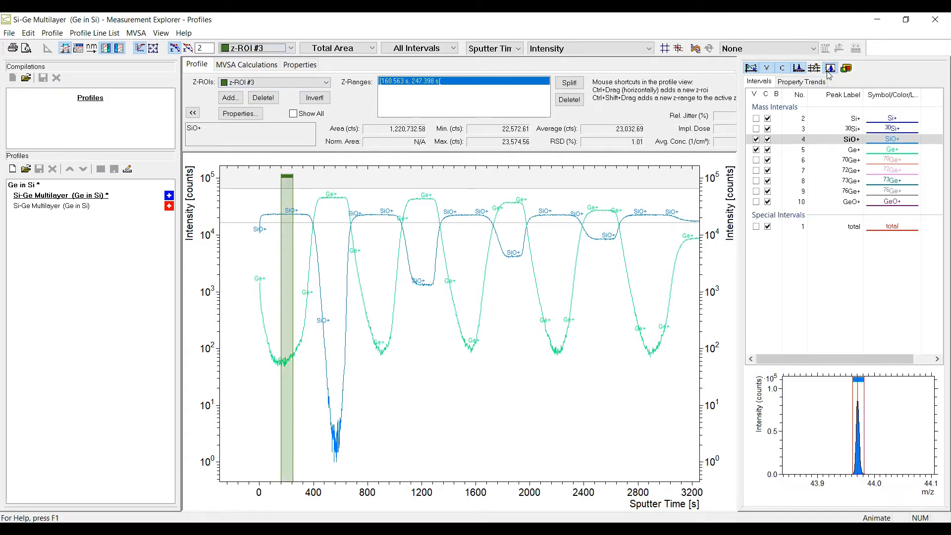
left_click(830, 69)
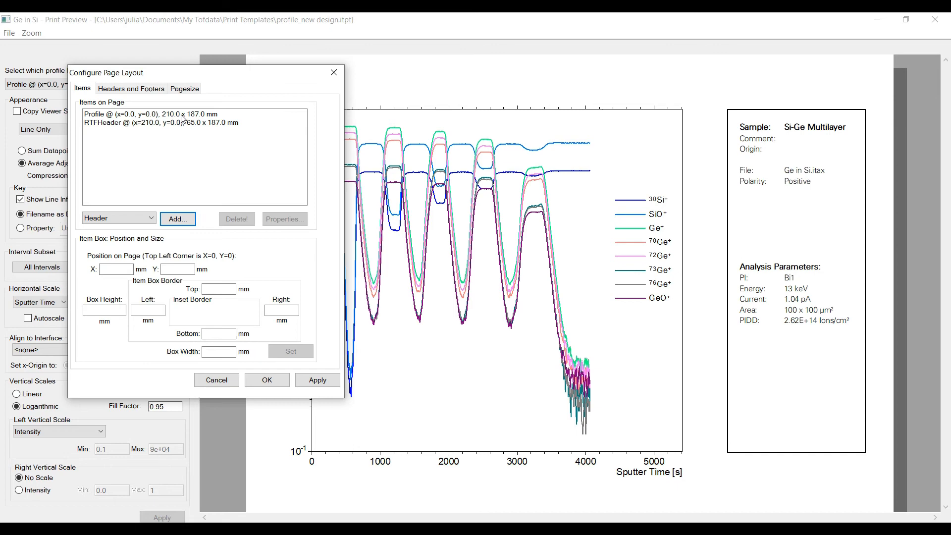
Set the Profile item's Visible Profile Lines to '30Si, Ge' and apply the page layout.
left_click(284, 219)
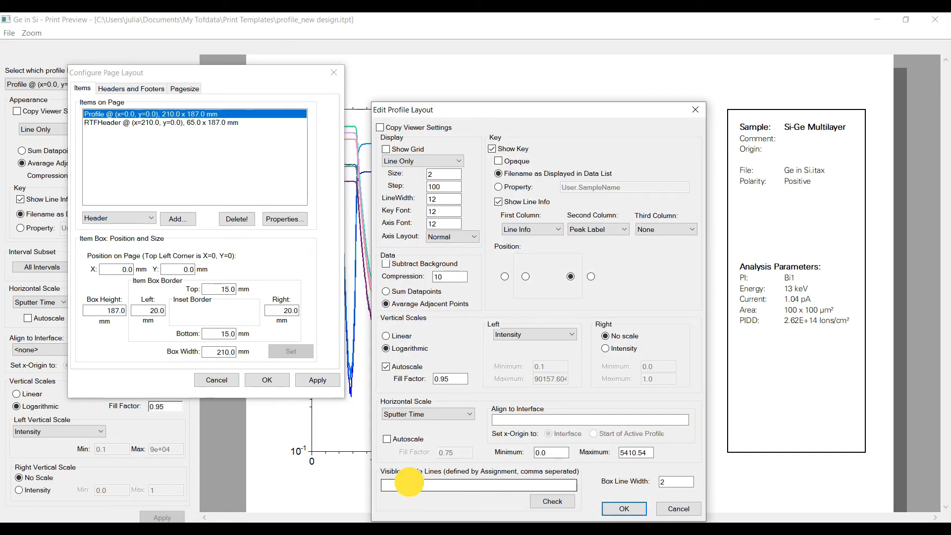
type("30S")
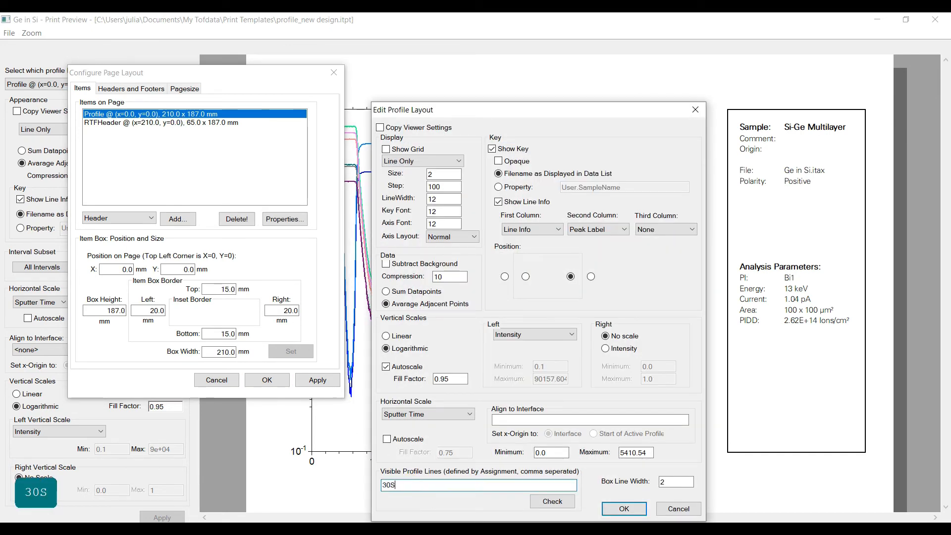
type("i, G")
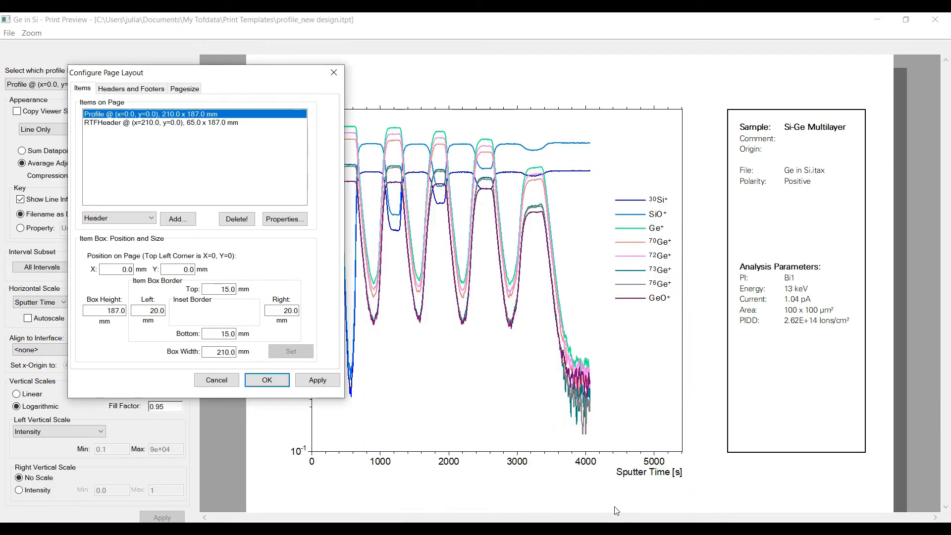
left_click(267, 379)
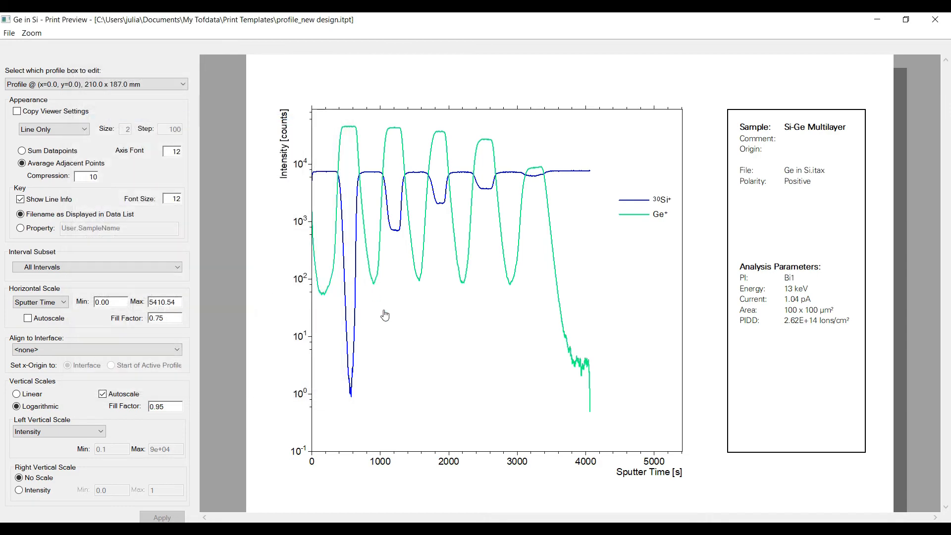